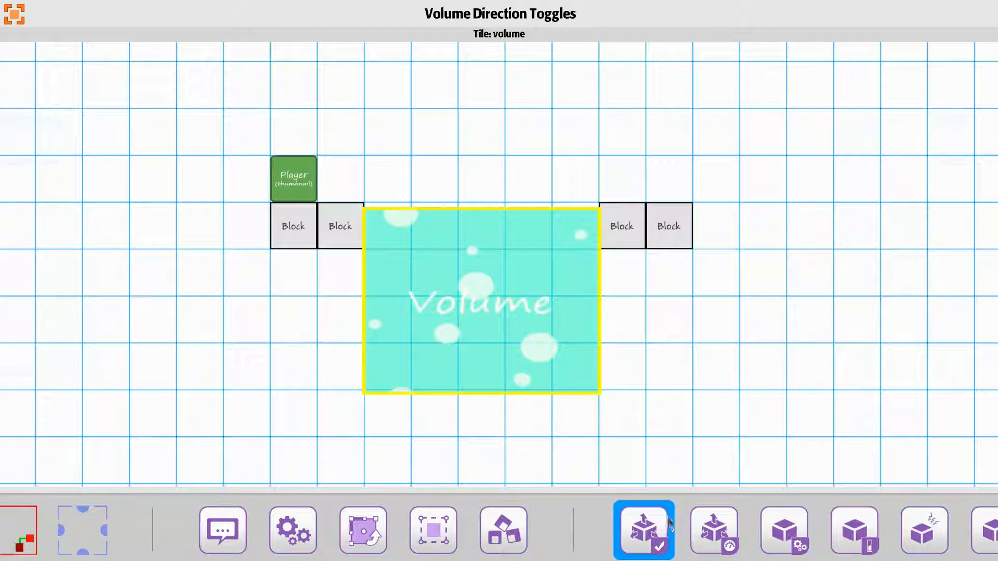
Step: Enable all eight direction toggles (Up, Down, Left, Right and four angles) on the volume tile
click(643, 530)
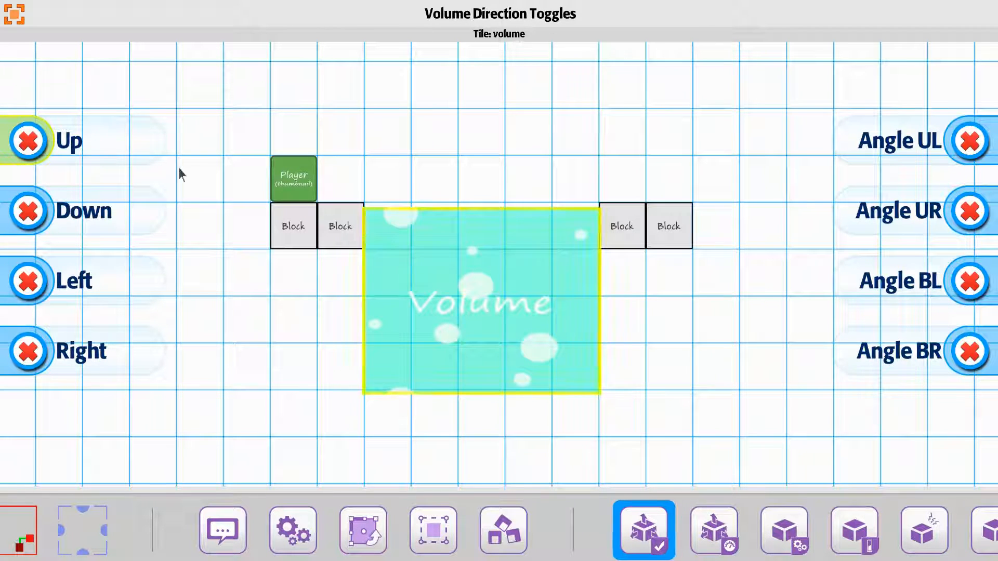
click(27, 140)
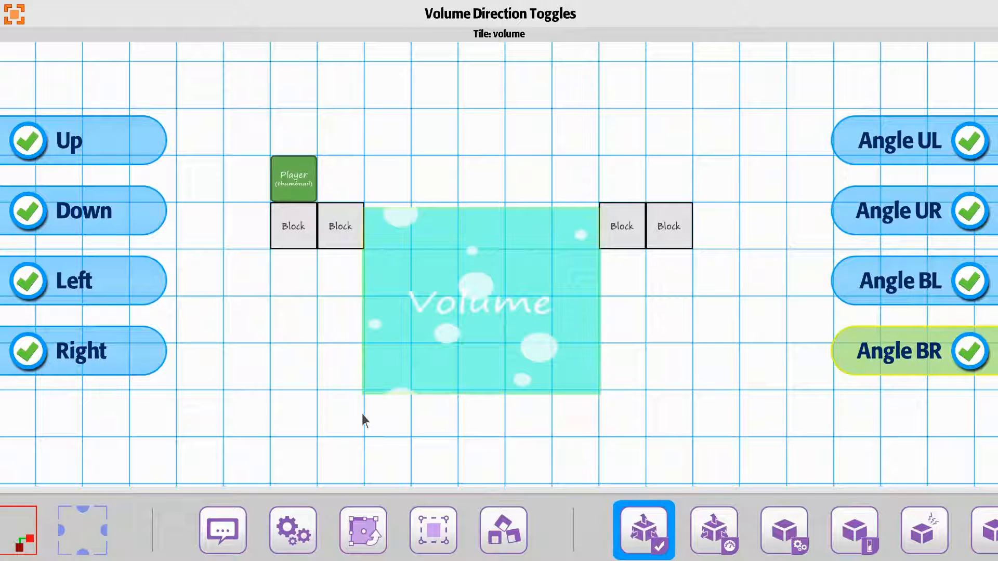
Step: Switch Left and Right off for the volume, then show Volume Settings with Override Player Controls enabled
click(480, 302)
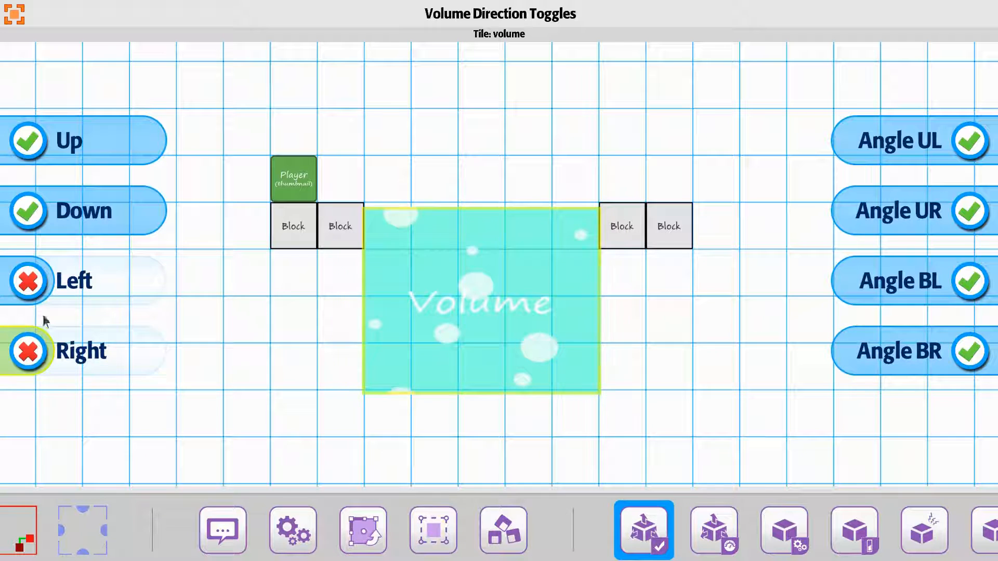
click(784, 530)
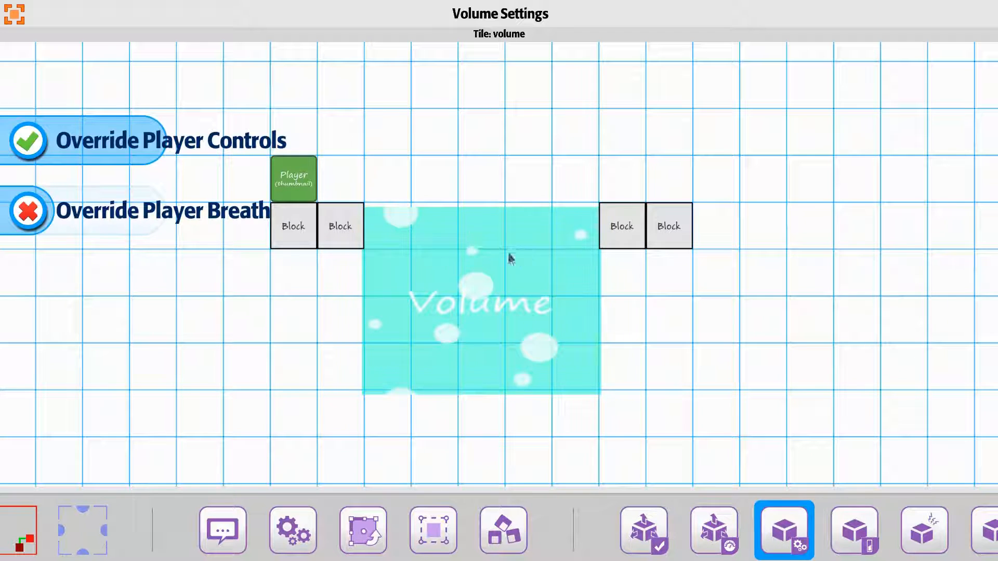
Step: Leave Volume Settings and review the direction toggles showing Left and Right off, others on
click(481, 220)
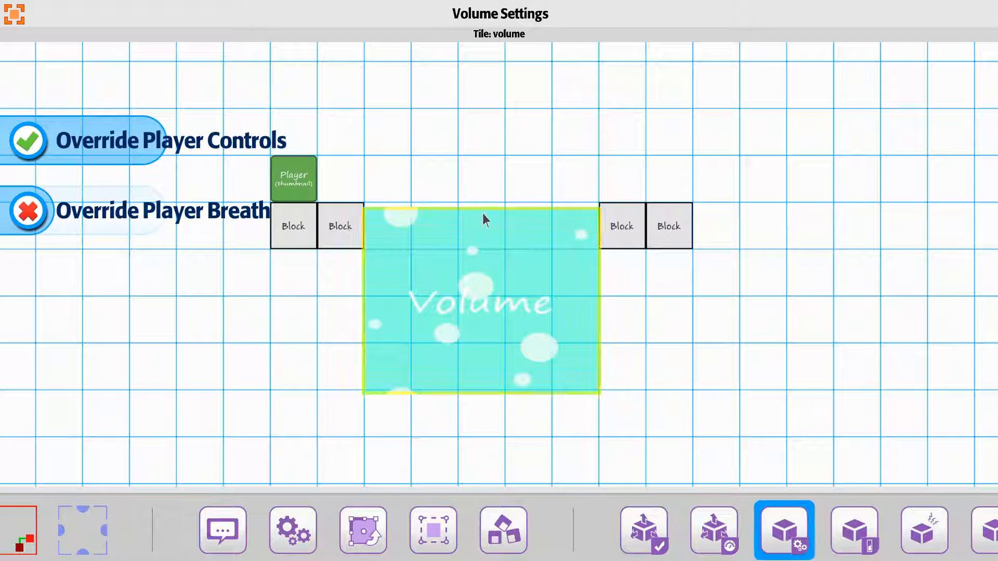
mouse_move(426, 287)
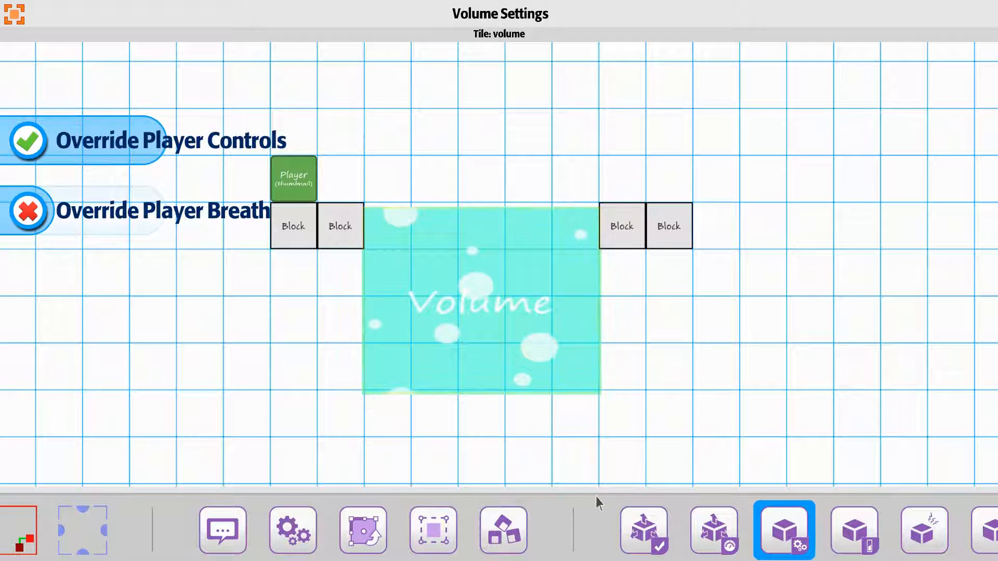
click(644, 530)
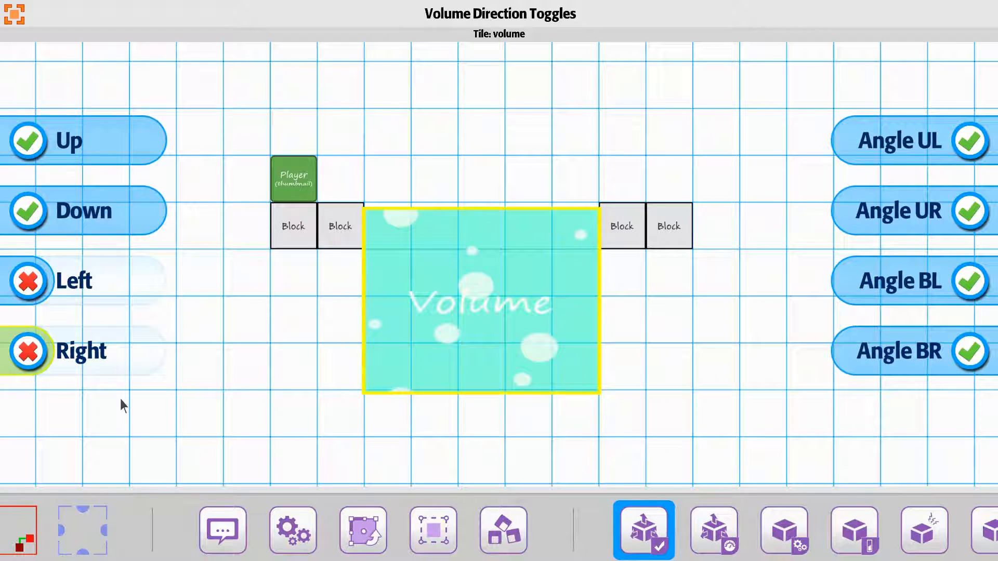
click(194, 406)
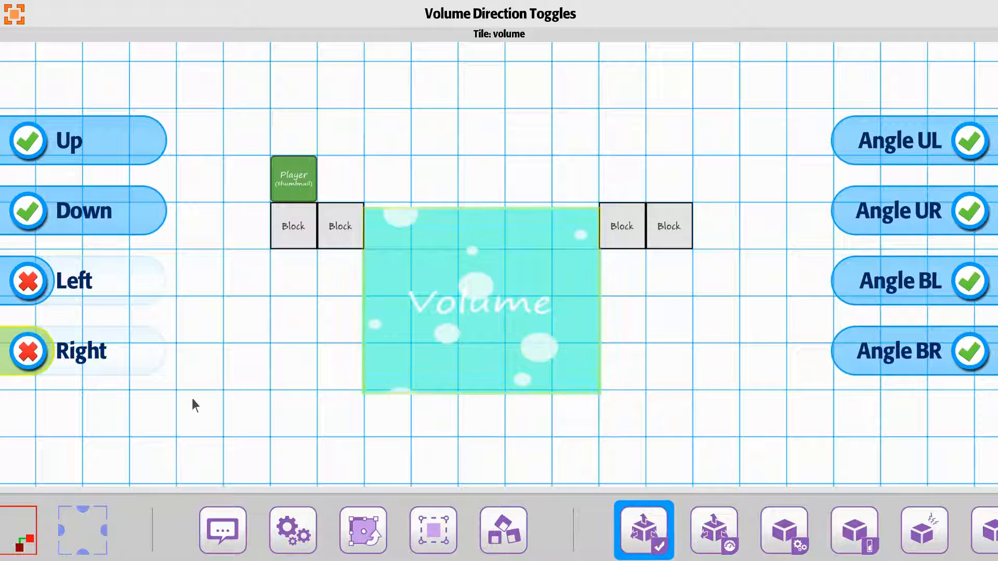